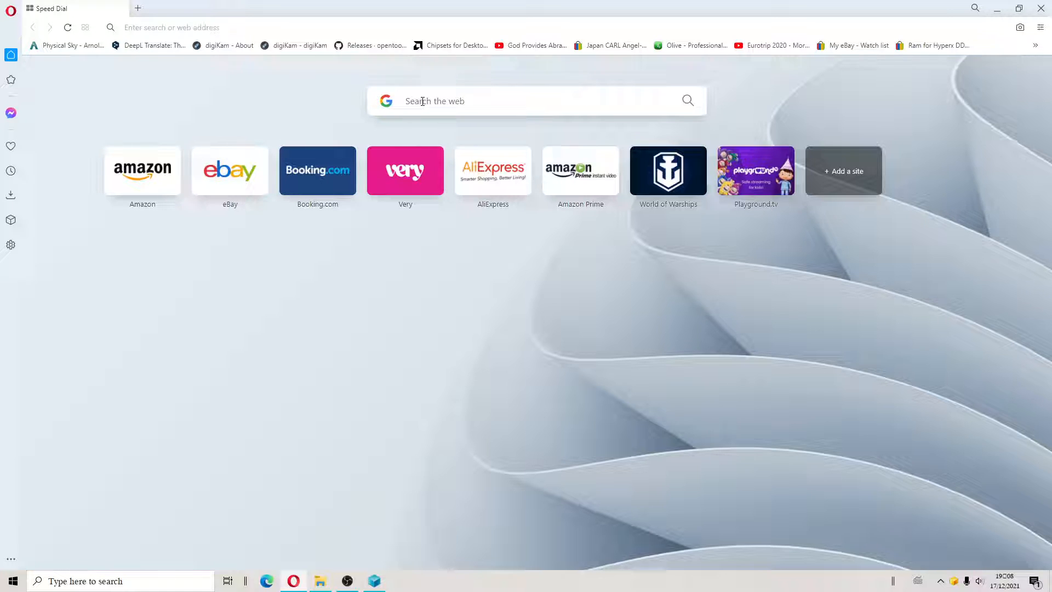
Step: Search the web for "softimage 2015 sp2" from the Speed Dial search box
{"action": "type", "text": "softimage"}
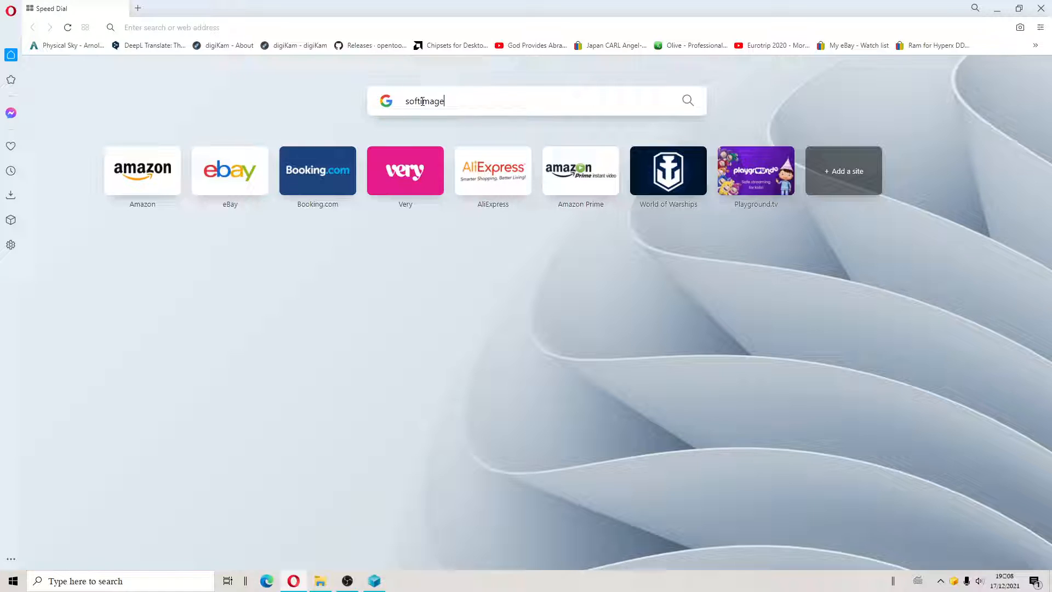
{"action": "type", "text": "2015 sp2"}
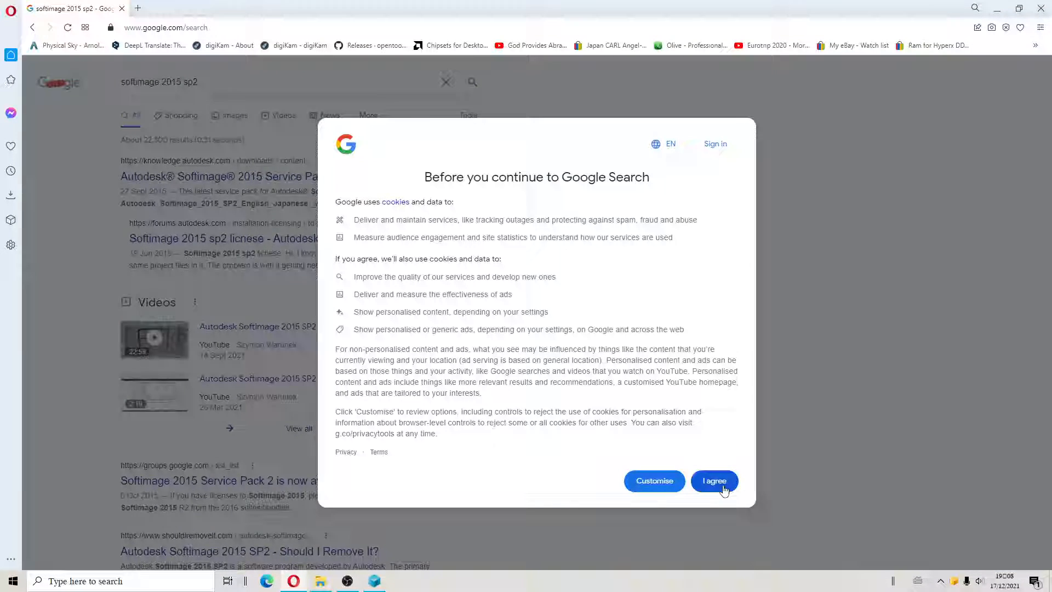
Step: Accept Google's cookies, open the Autodesk SP2 result and save the Win_64bit English/Japanese installer to Downloads
{"action": "left_click", "coordinate": [714, 480]}
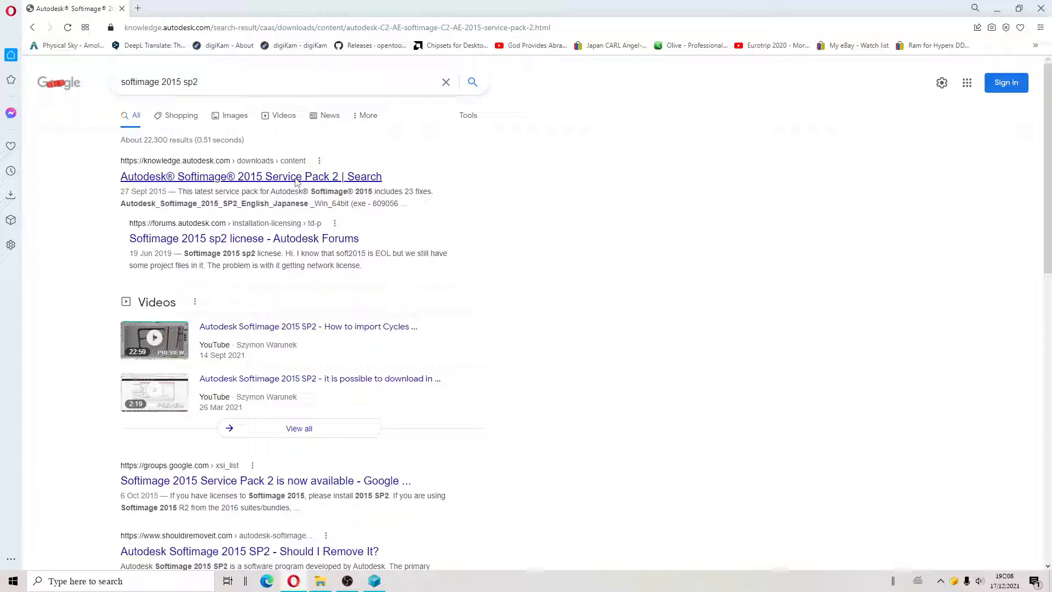
{"action": "left_click", "coordinate": [250, 176]}
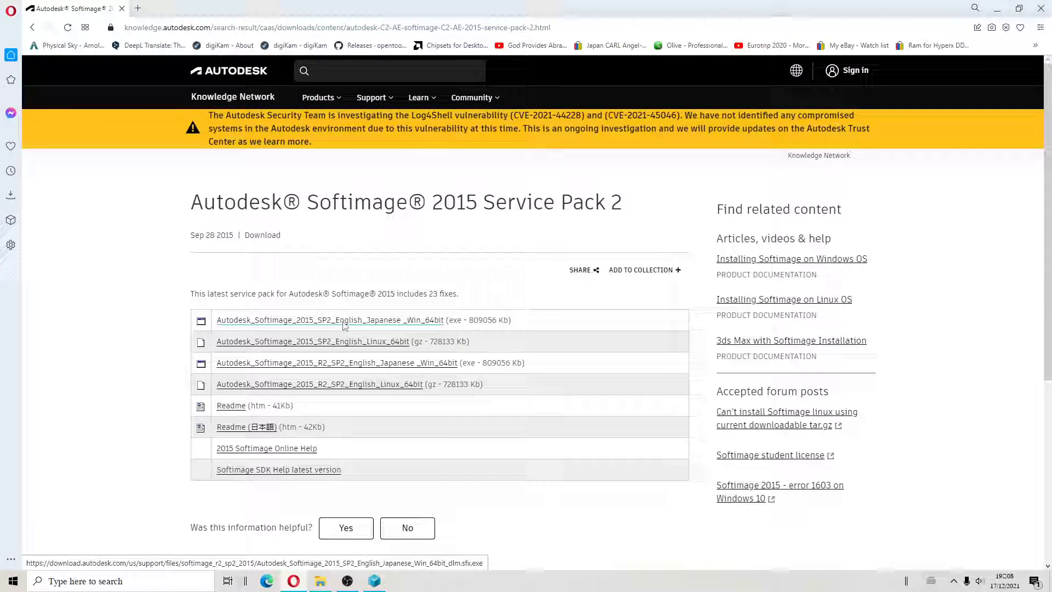
{"action": "left_click", "coordinate": [329, 320]}
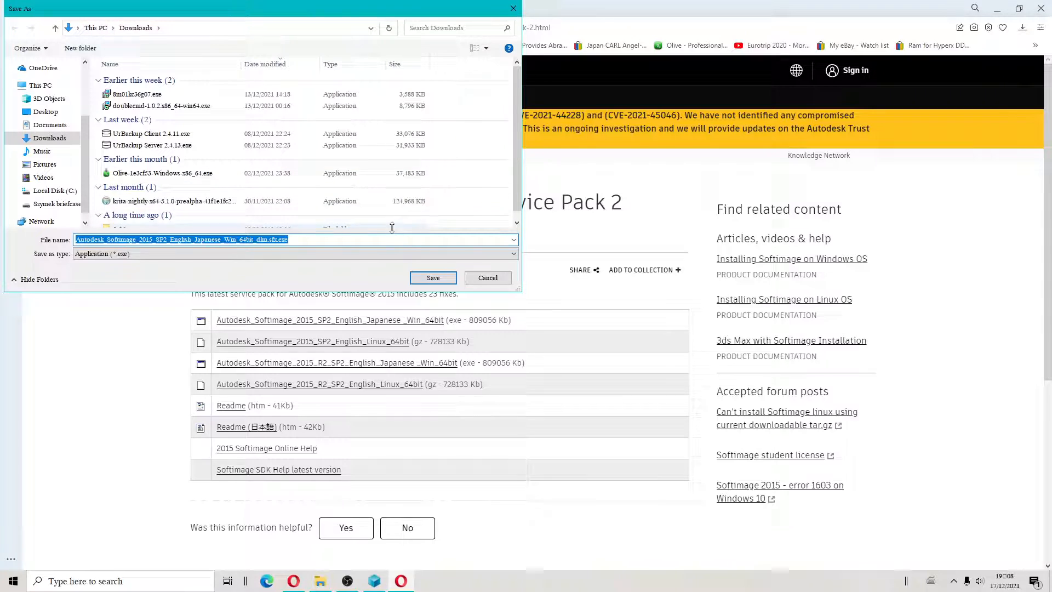
{"action": "left_click", "coordinate": [433, 278]}
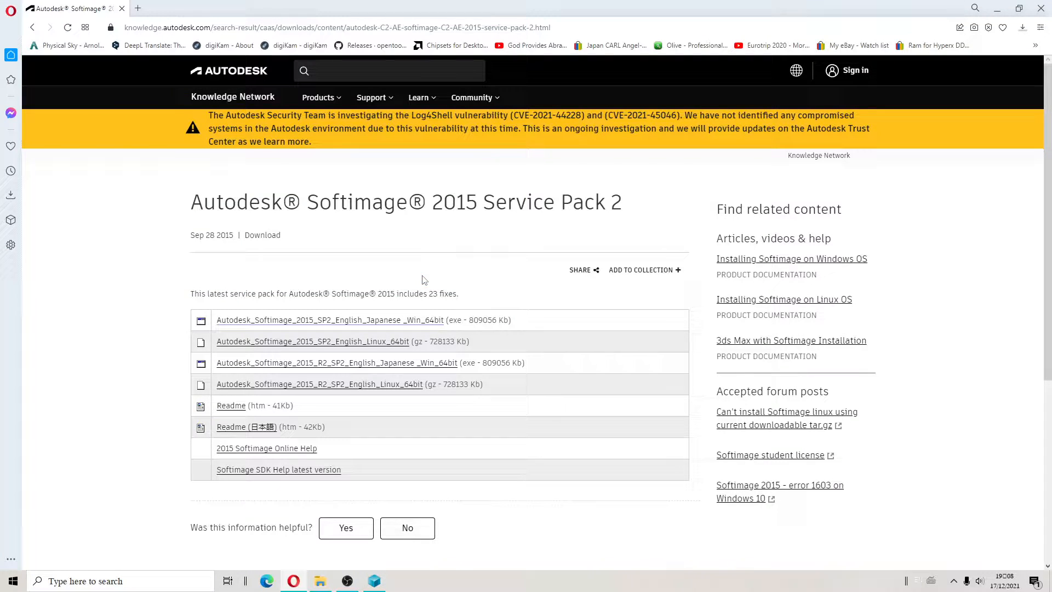
Step: Show Opera's download popup with the installer at about 1%
{"action": "left_click", "coordinate": [329, 320]}
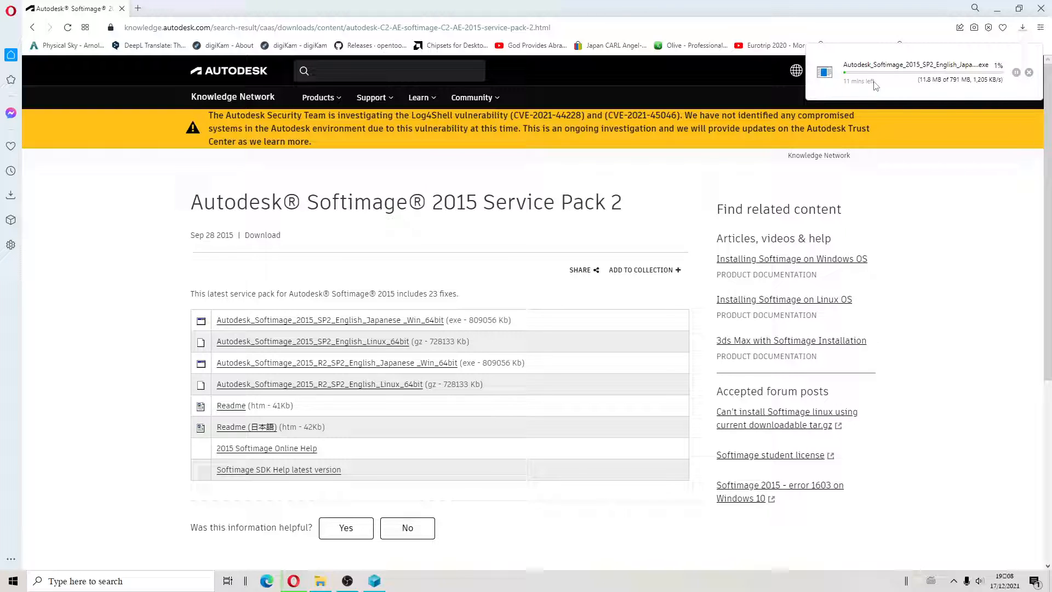
{"action": "mouse_move", "coordinate": [460, 167]}
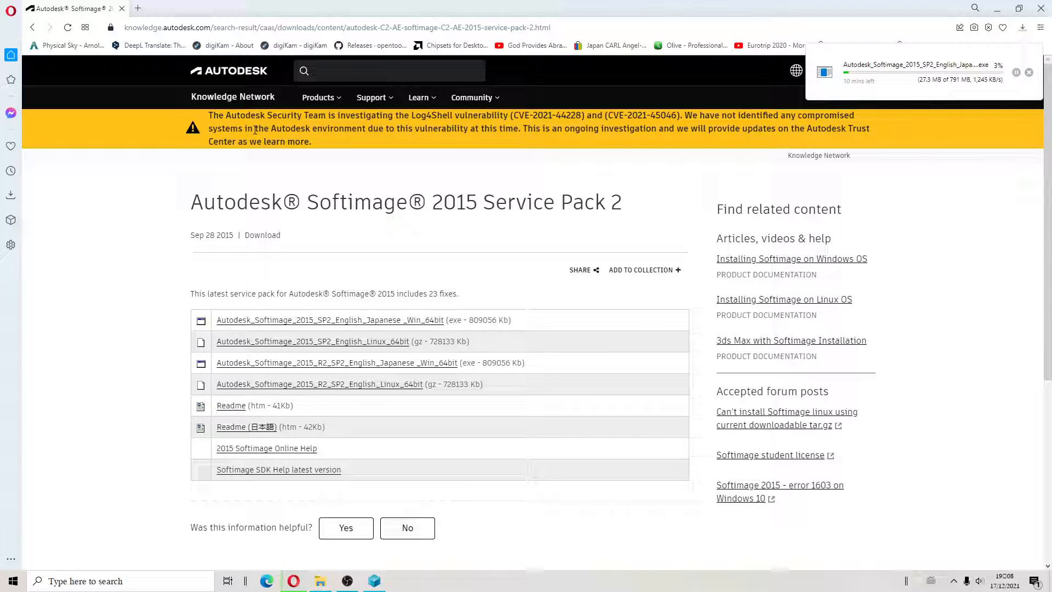
{"action": "mouse_move", "coordinate": [673, 154]}
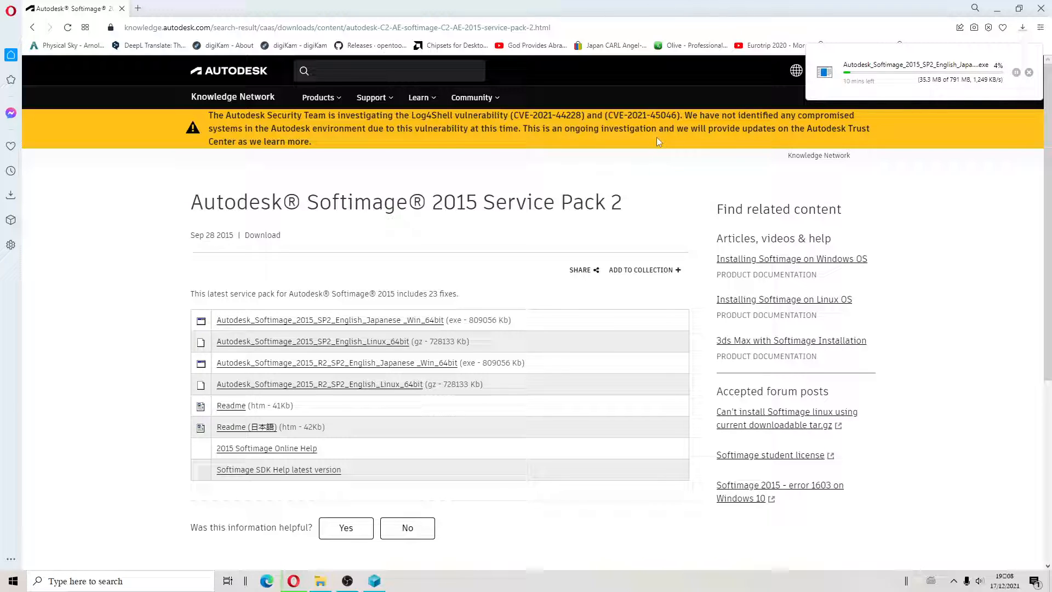
{"action": "mouse_move", "coordinate": [589, 298]}
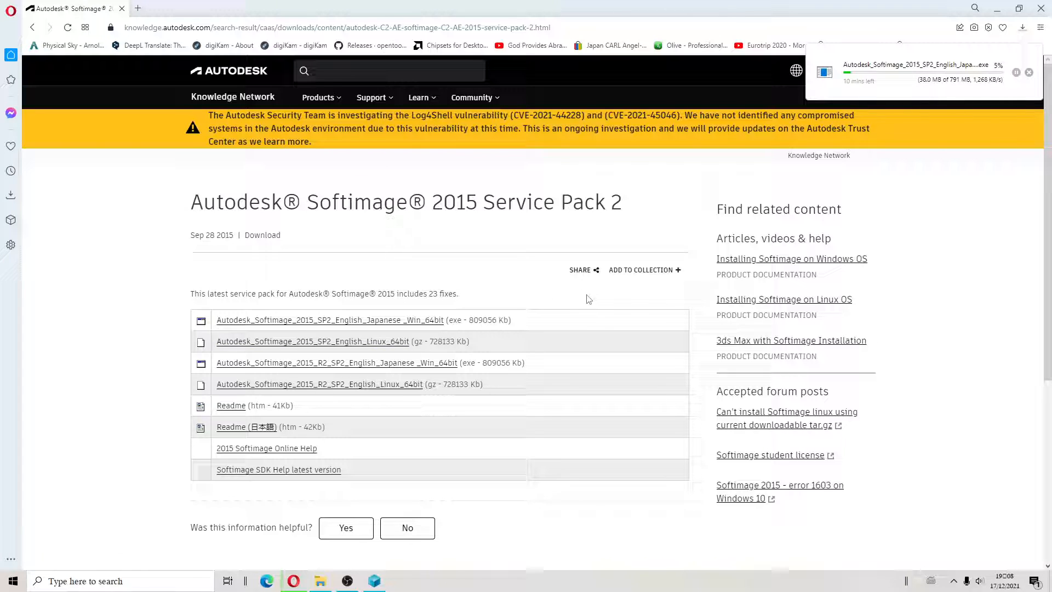